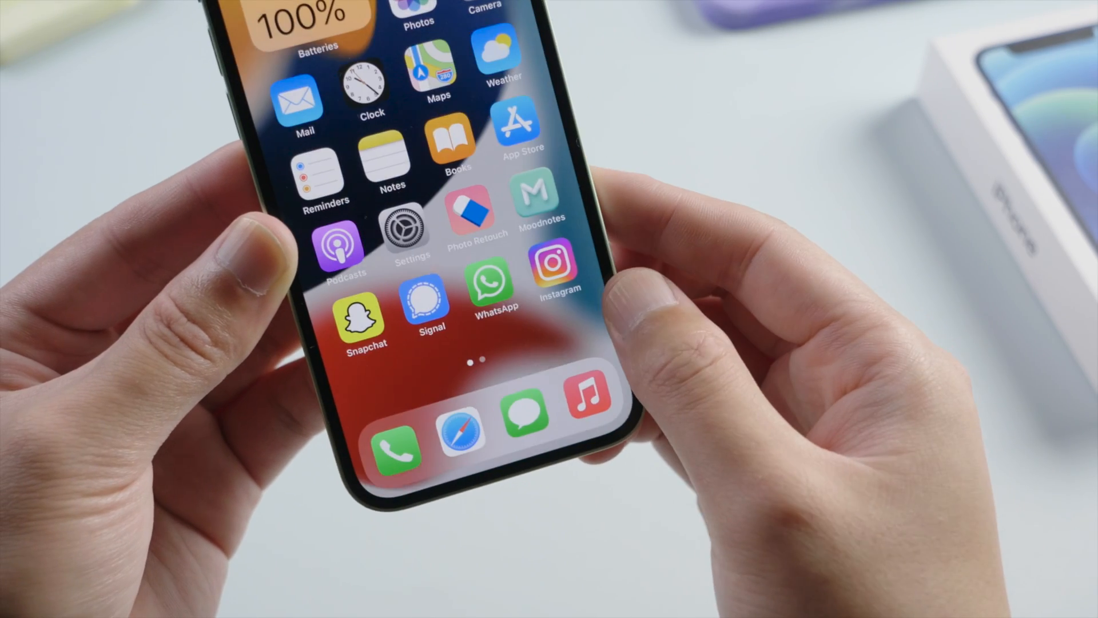
Step: Long-press Snapchat on the iOS home screen to show its quick-action menu
left_click(430, 295)
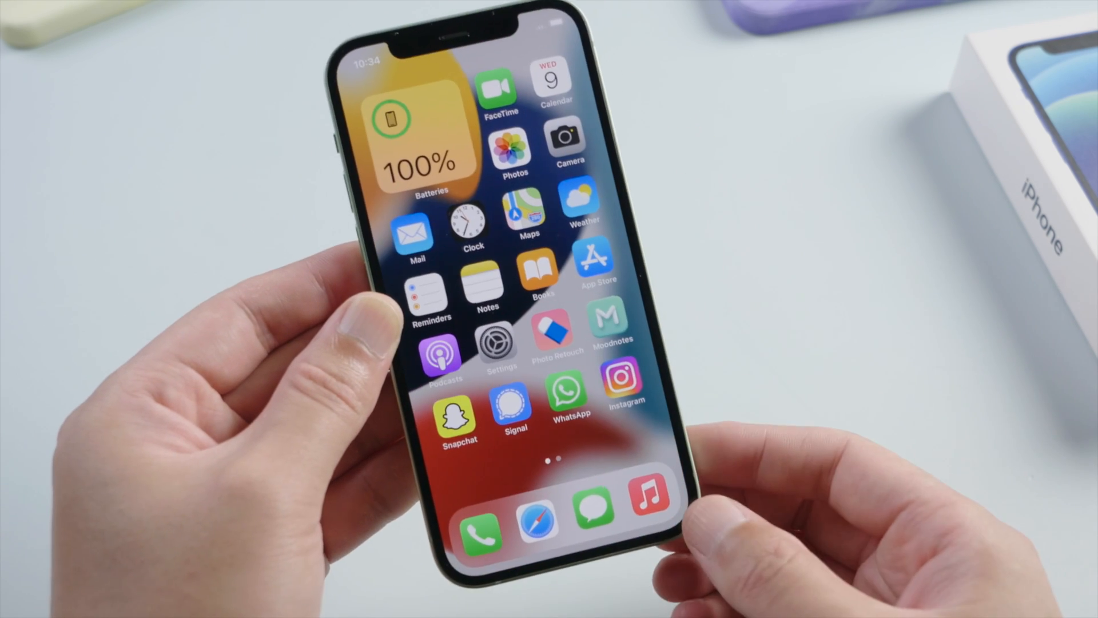
left_click(619, 382)
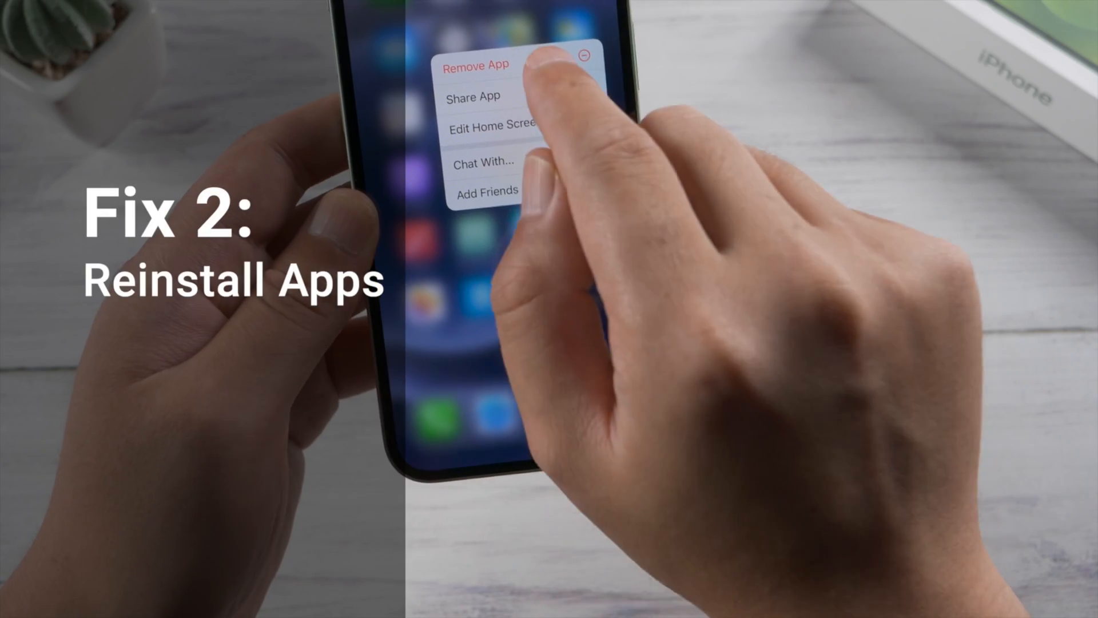
Step: Delete Snapchat with its data, reinstall it from the App Store, and launch it
left_click(476, 66)
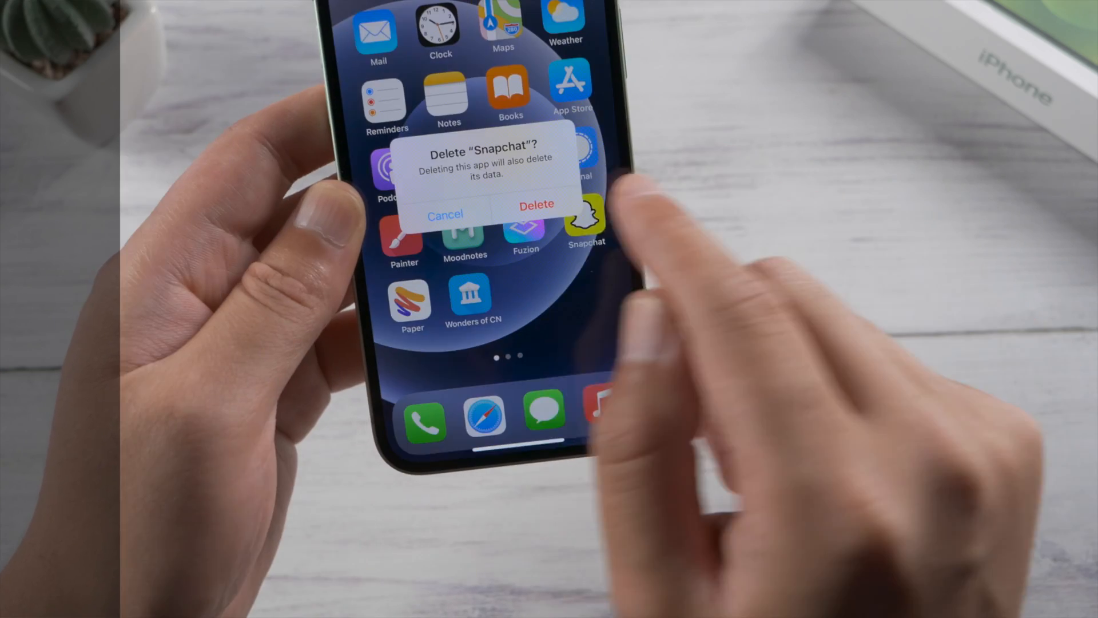
left_click(536, 203)
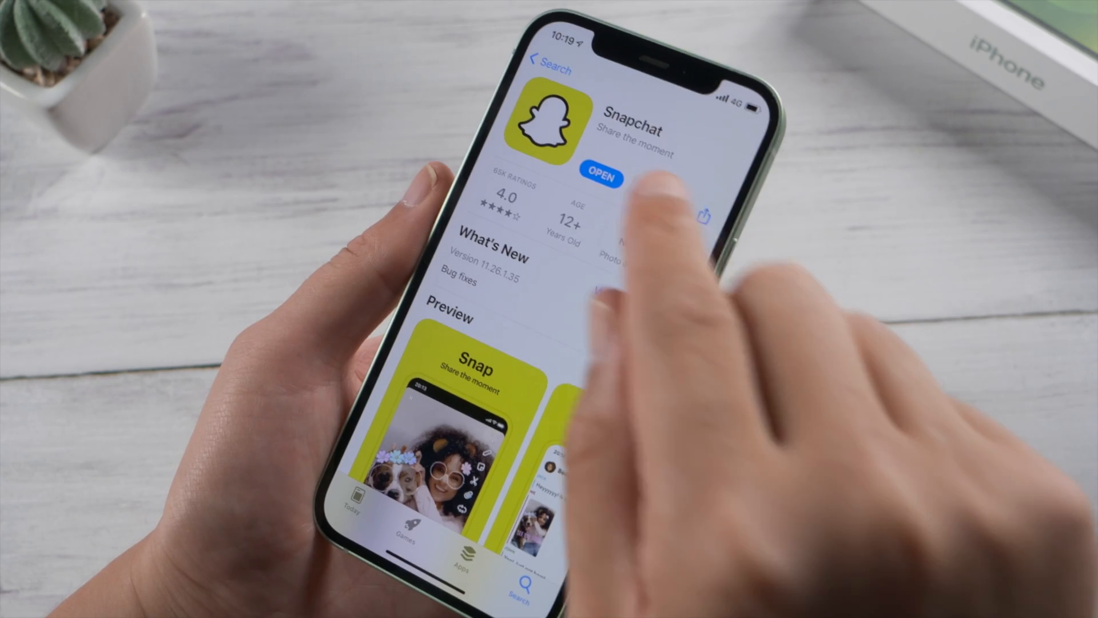
left_click(599, 178)
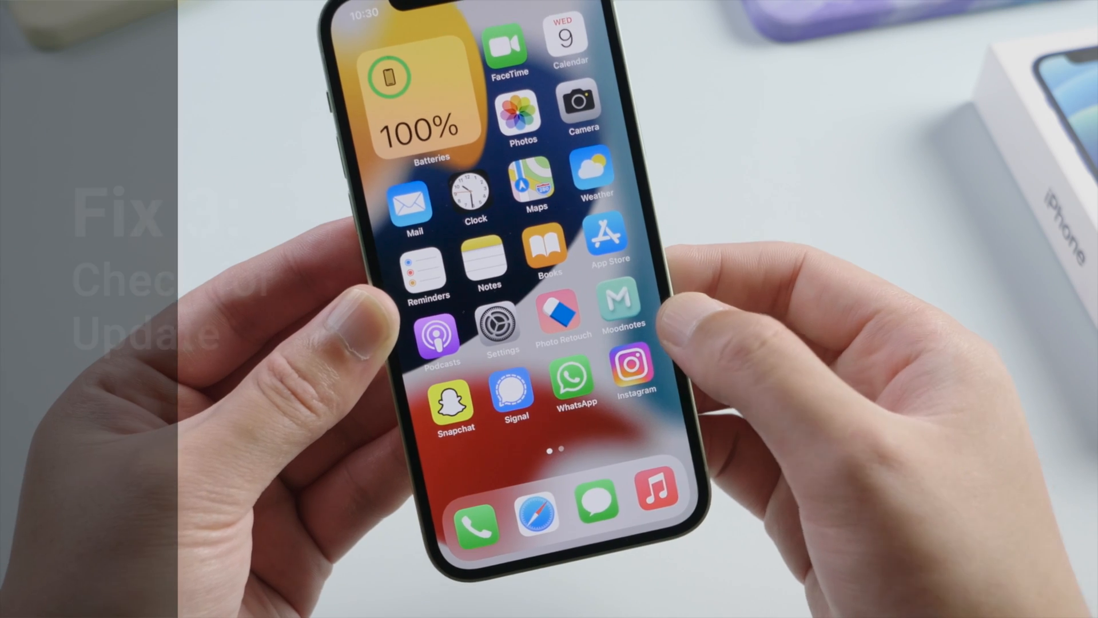
Step: Go to Settings > General > Software Update to check for iOS updates
left_click(499, 327)
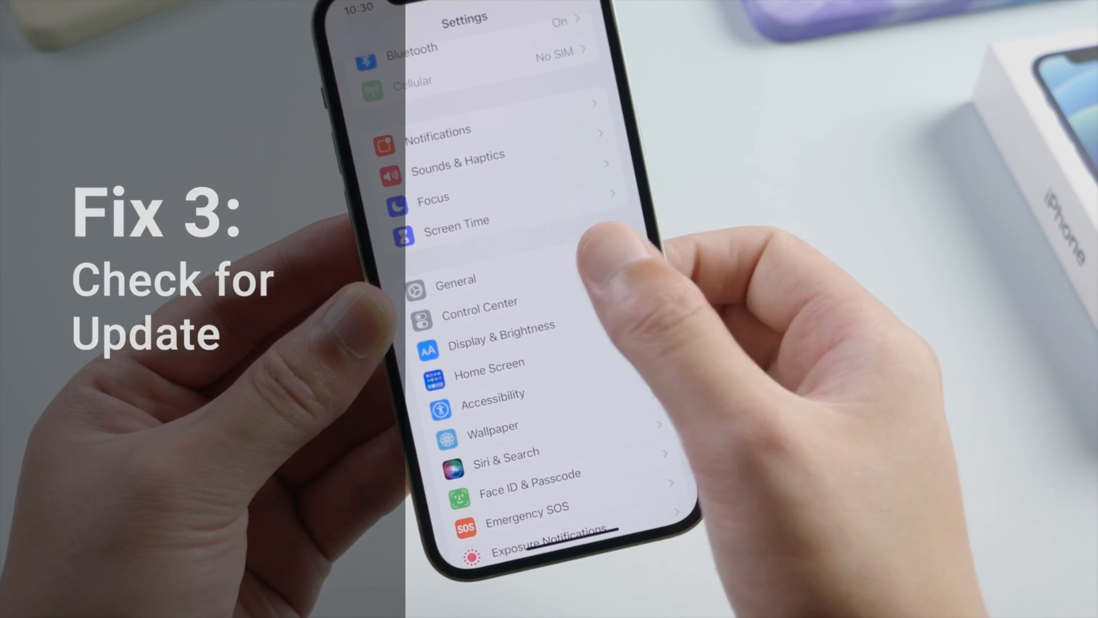
left_click(455, 280)
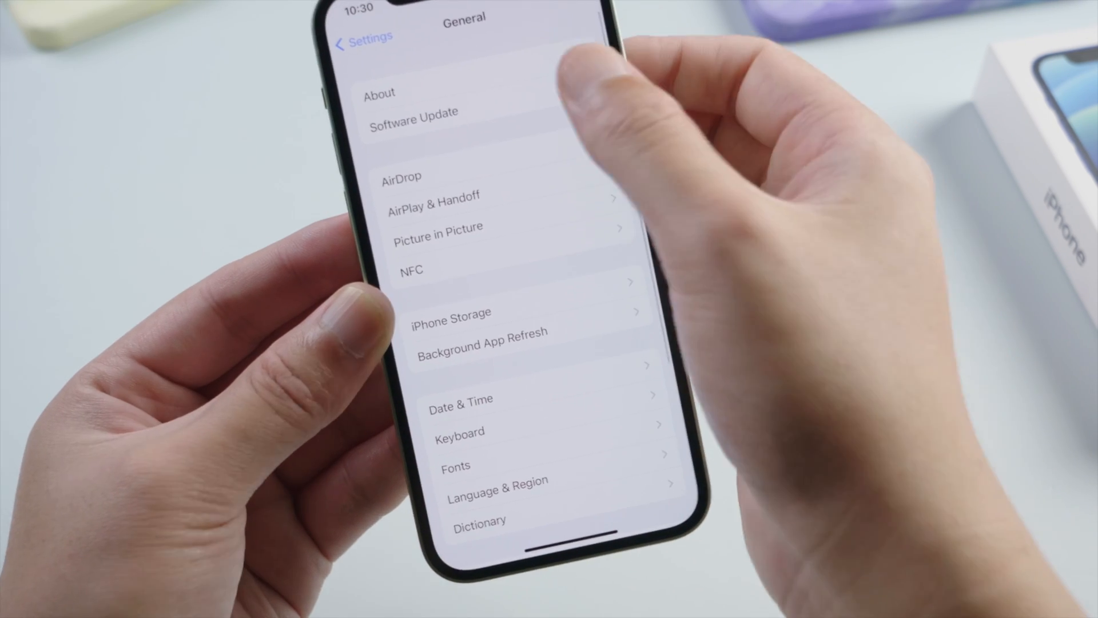
left_click(413, 112)
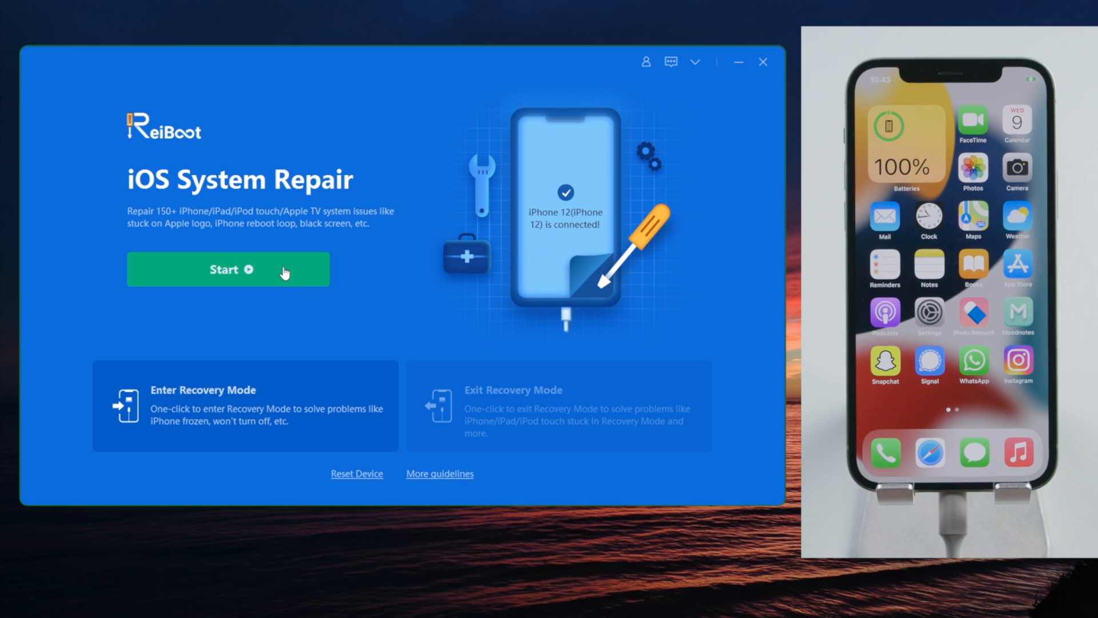
Step: Download the iOS 14.6 firmware and start ReiBoot's Standard Repair on the iPhone 12
left_click(227, 269)
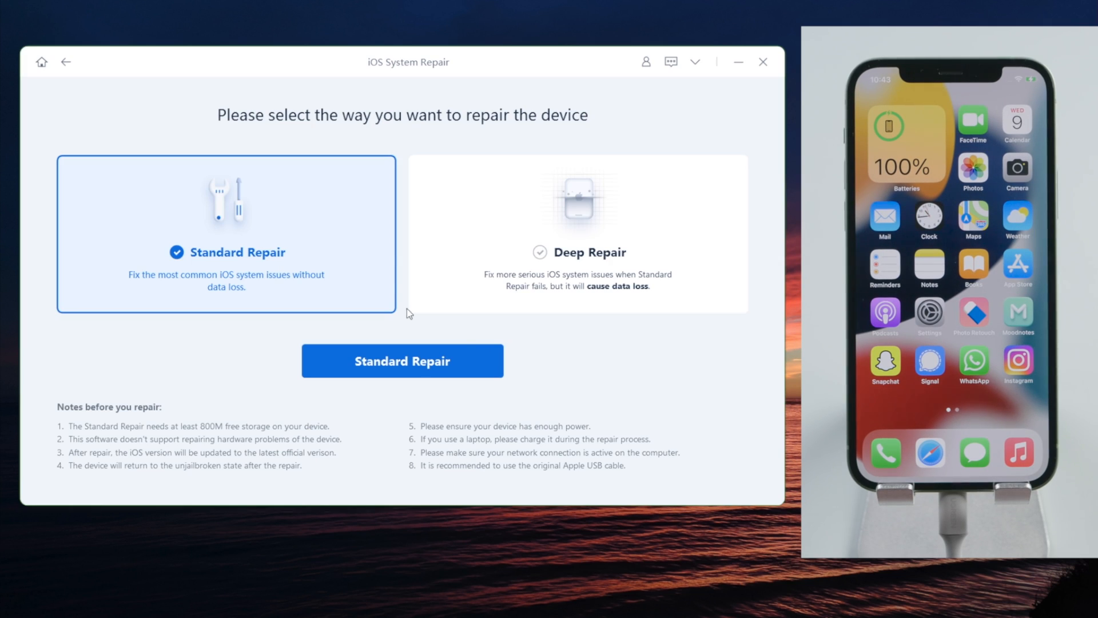
left_click(401, 361)
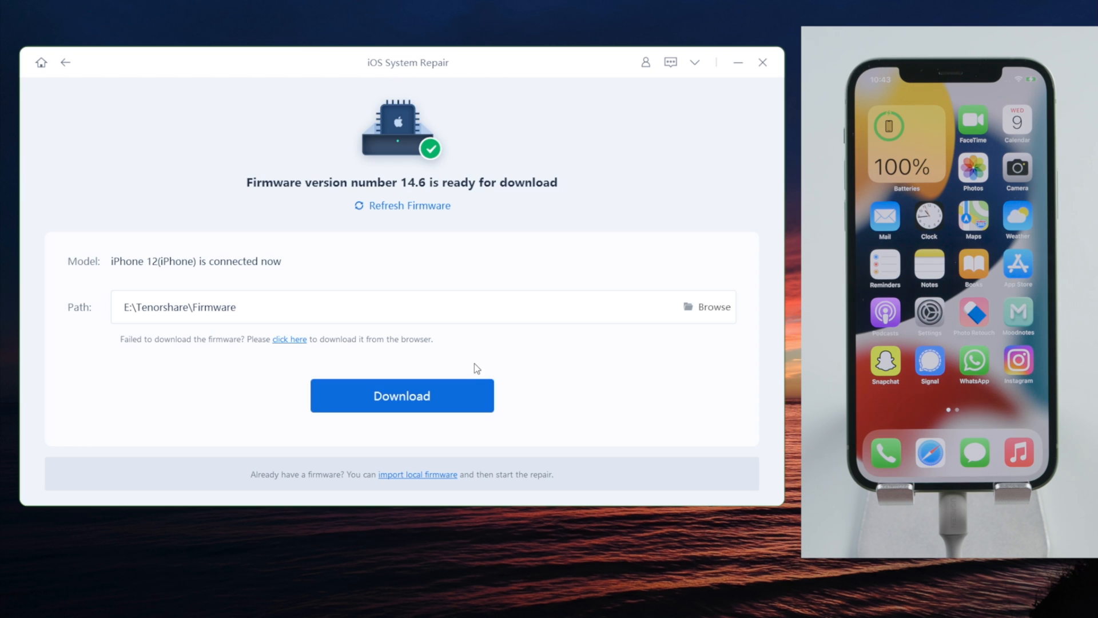
left_click(402, 395)
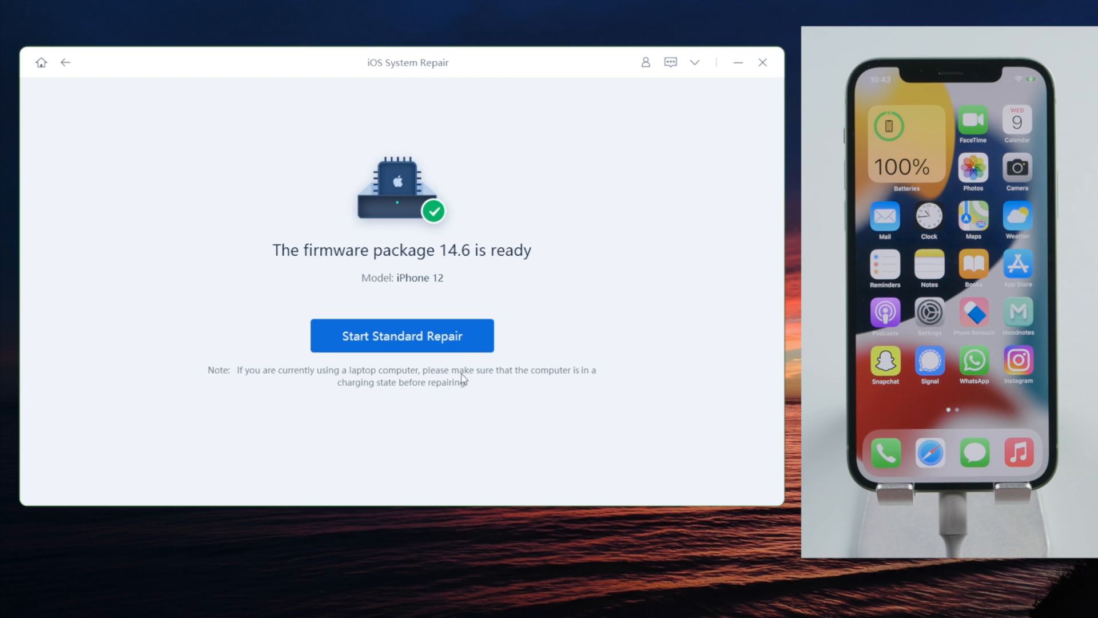
left_click(402, 336)
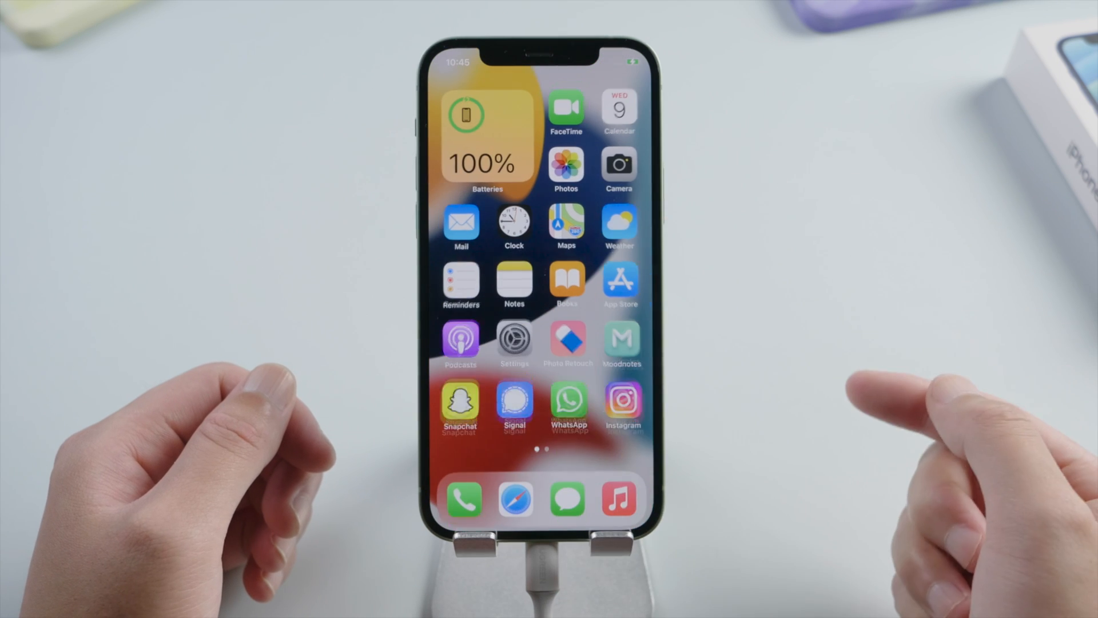
Step: Finish the Standard Repair so the iPhone reboots to its home screen
left_click(621, 401)
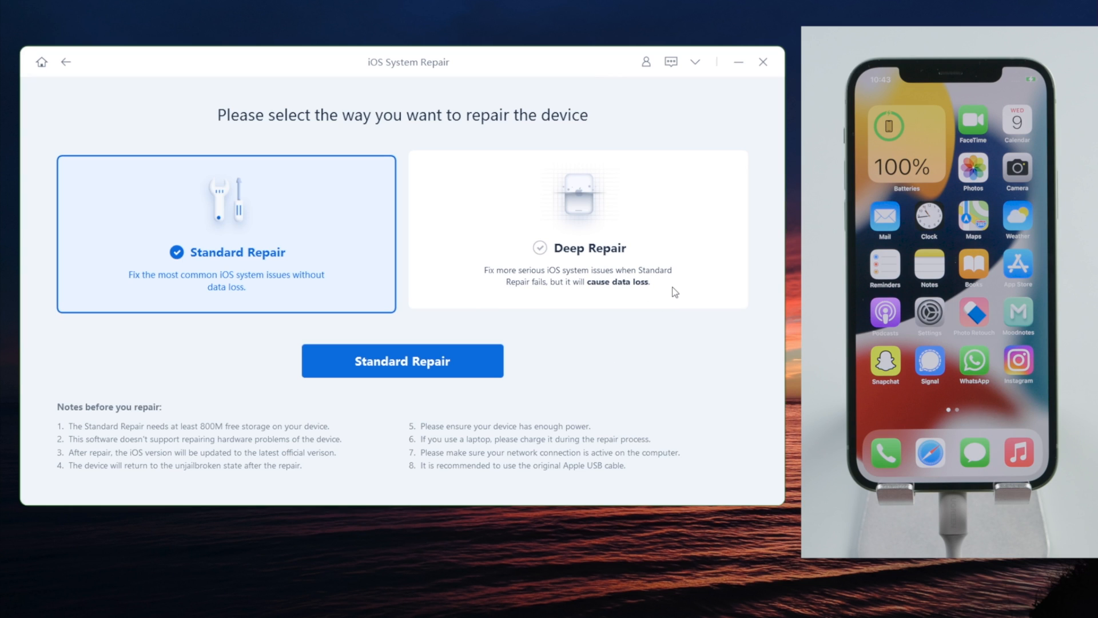
Step: Start a Deep Repair with firmware 14.6, confirming that all data will be erased
left_click(576, 233)
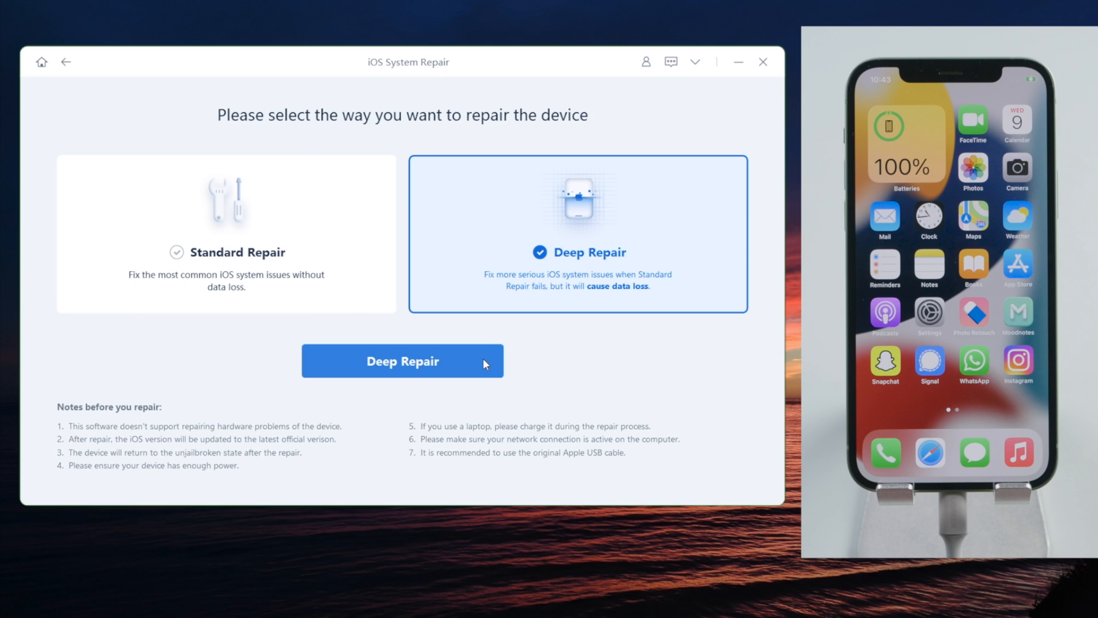
left_click(402, 361)
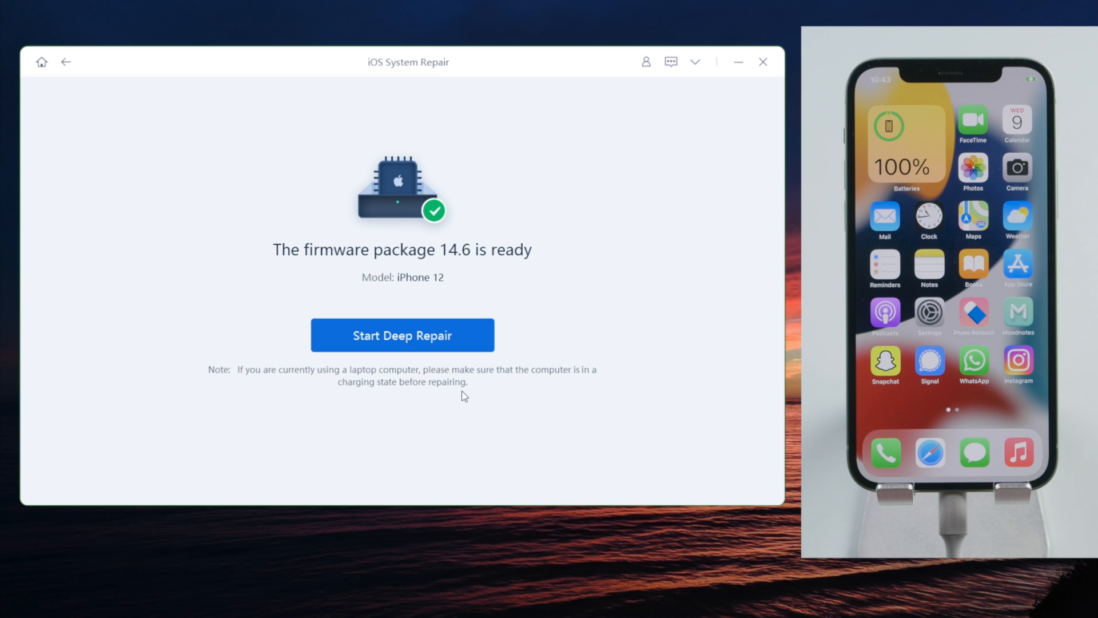
left_click(402, 335)
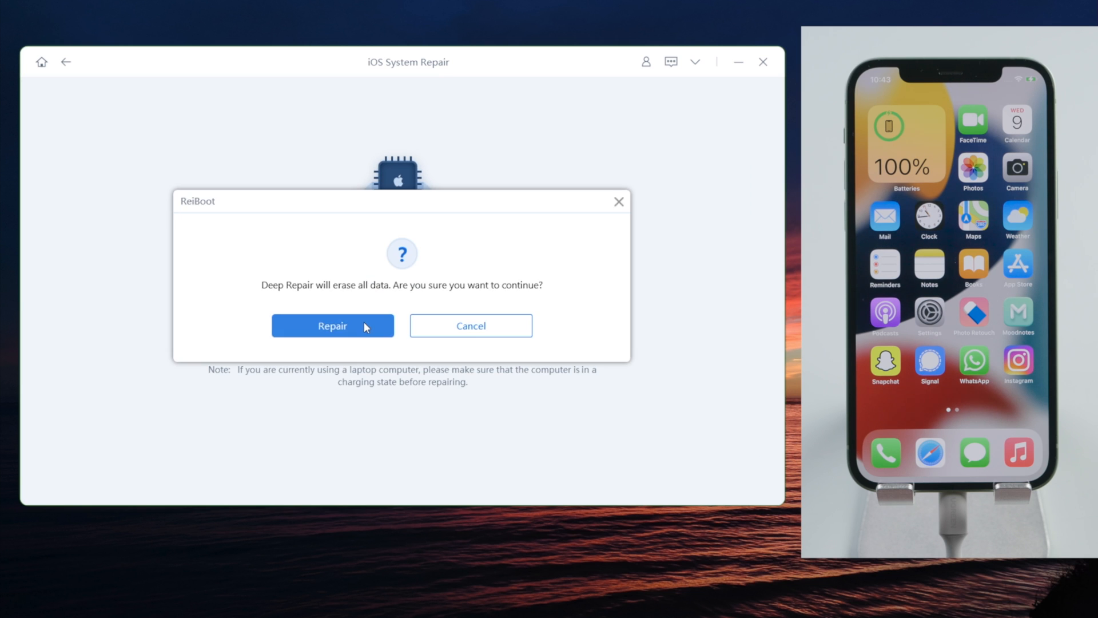
left_click(332, 325)
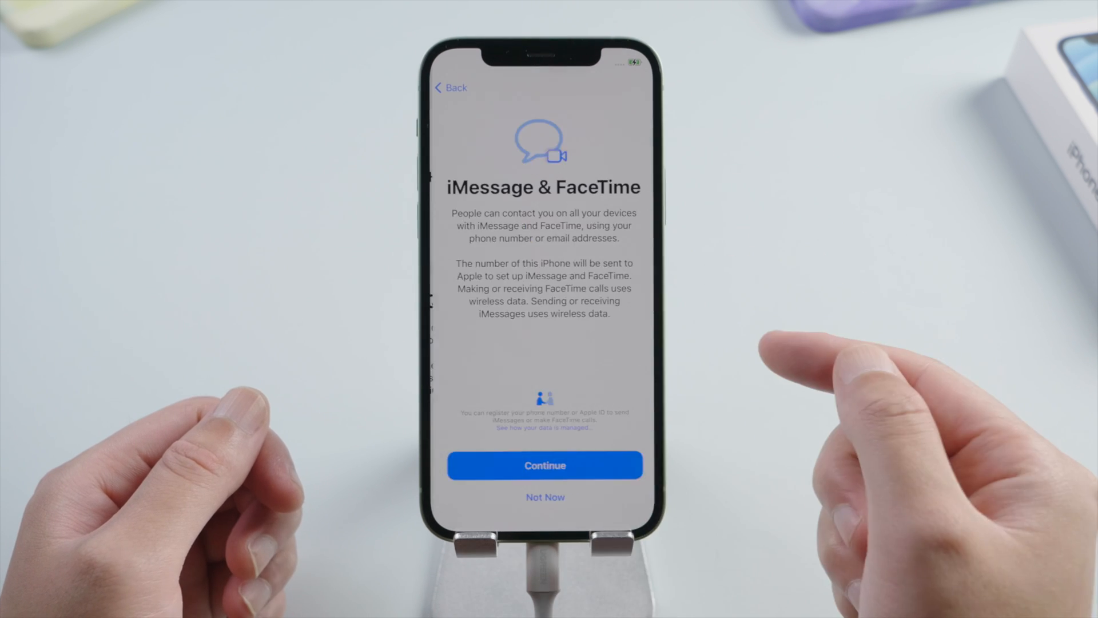
Step: Continue past iMessage & FaceTime and keep Standard display zoom in iOS setup
left_click(545, 465)
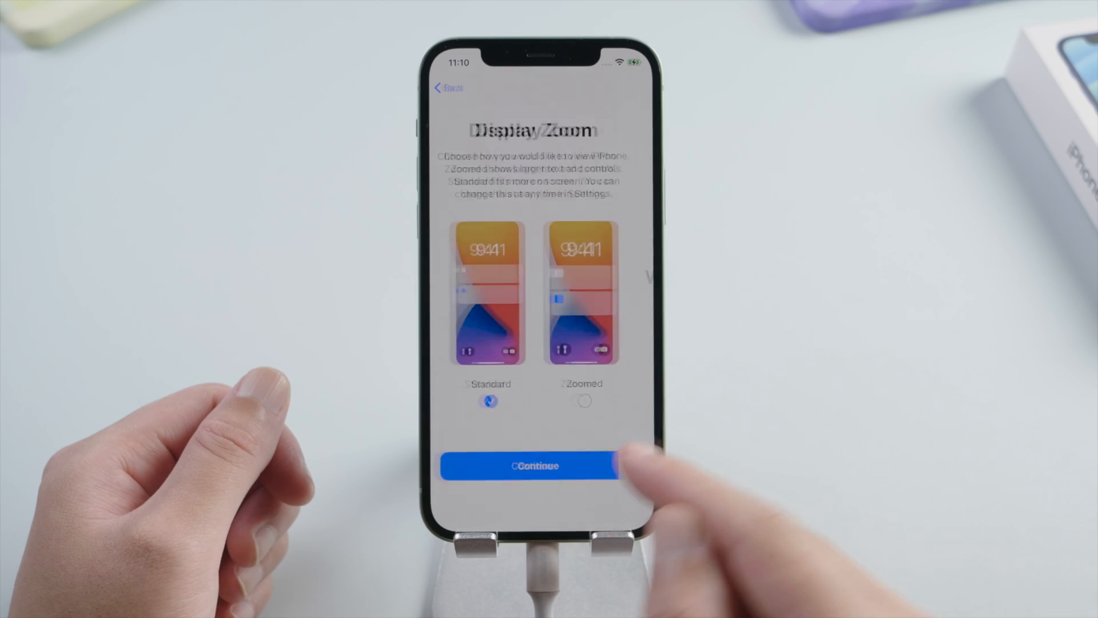
left_click(536, 466)
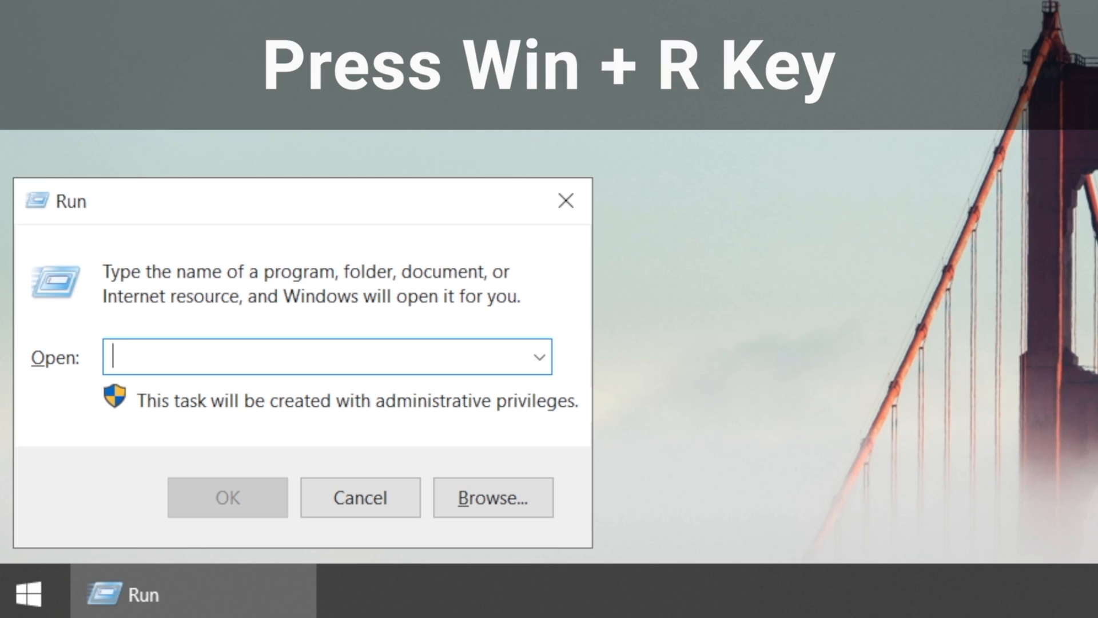
Step: Run %appdata% and open Apple Computer > MobileSync > Backup to the iPhone backup folder
type("%app")
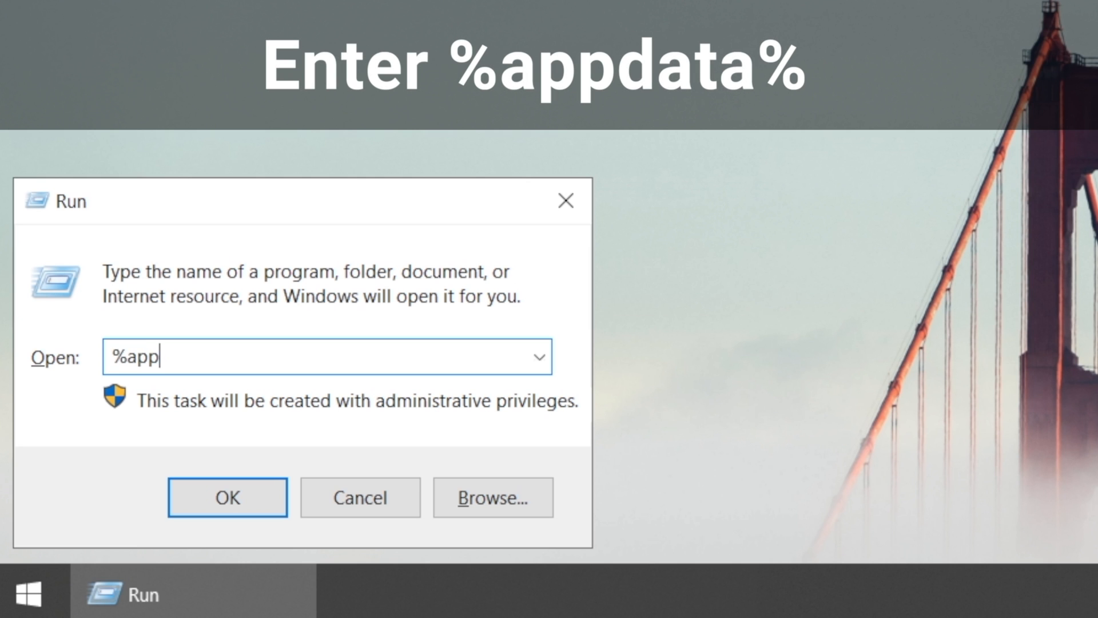
type("data%")
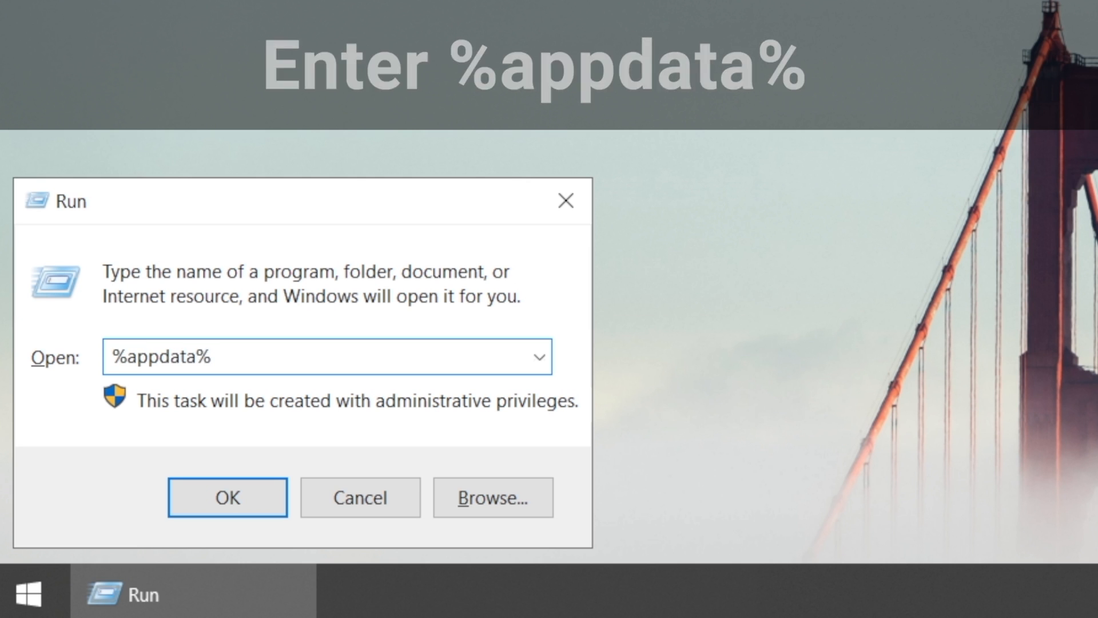
left_click(227, 496)
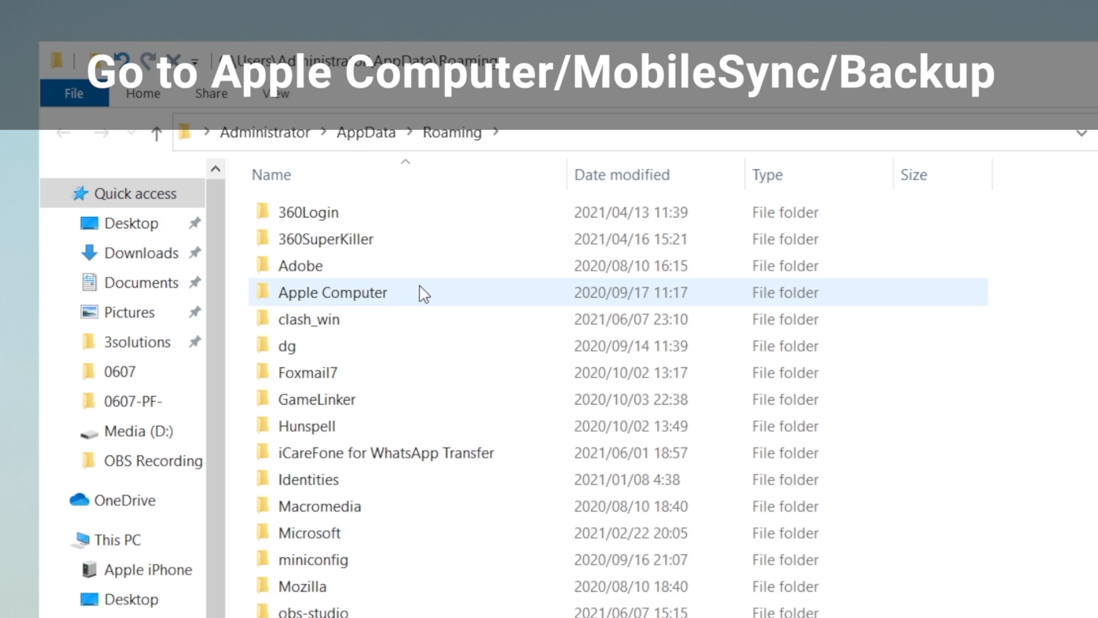
double_click(333, 292)
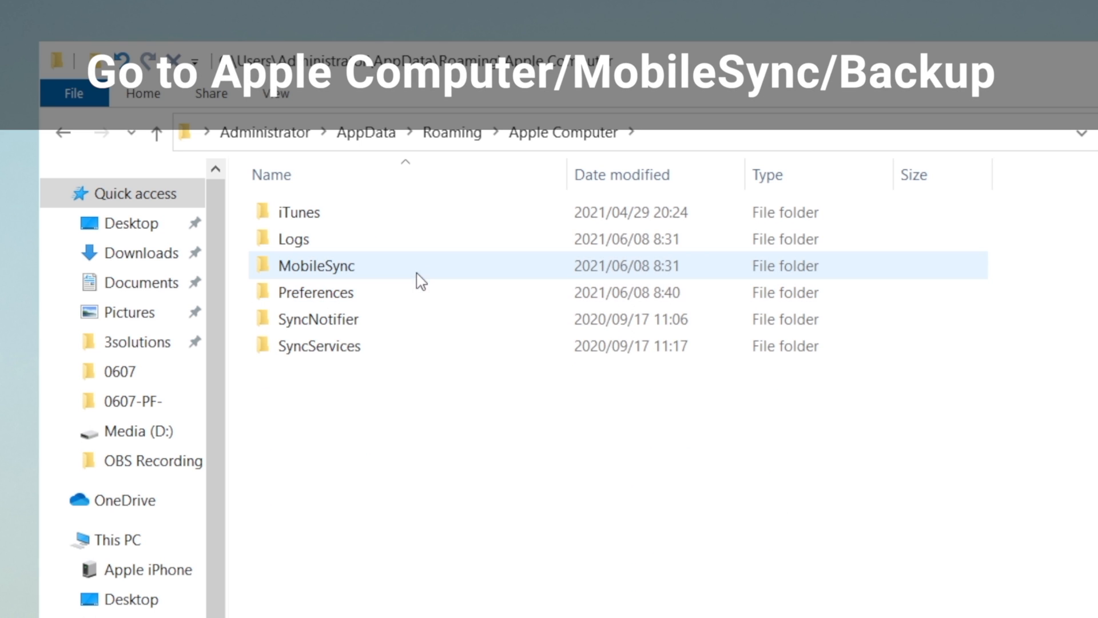
double_click(316, 265)
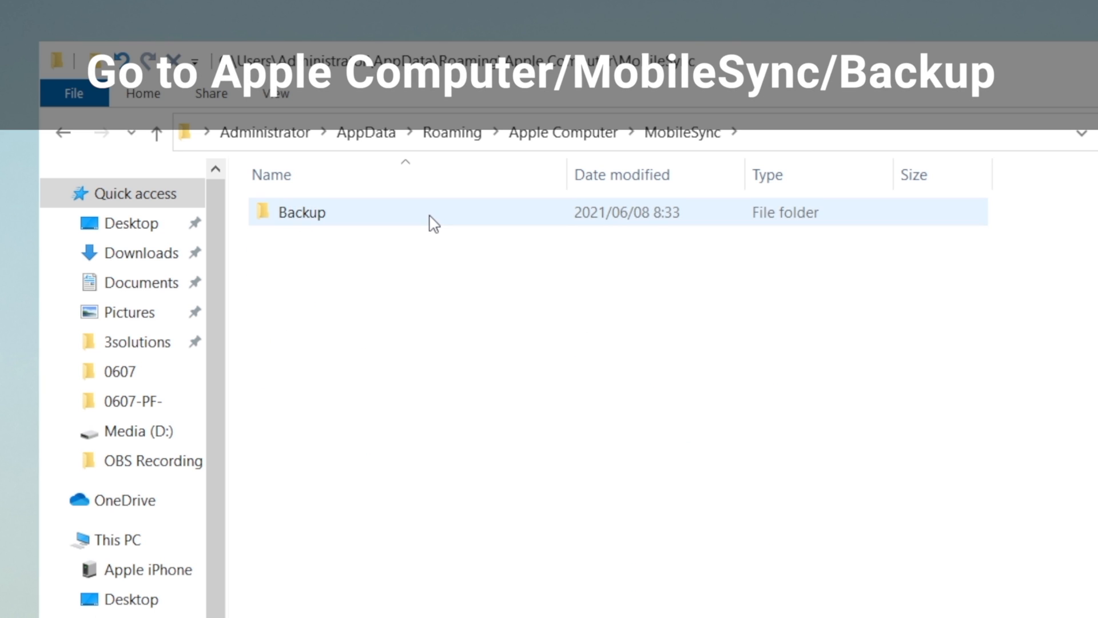
double_click(302, 211)
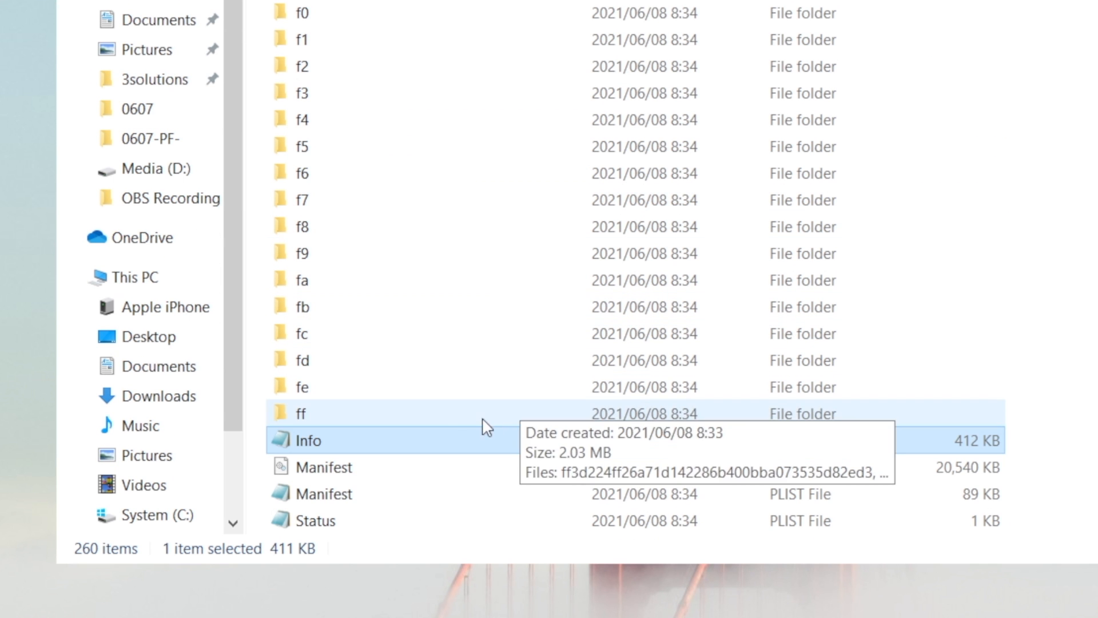
Step: Change Product Version in the backup's Info.plist from 15.0 to 14.0 and save
left_click(470, 215)
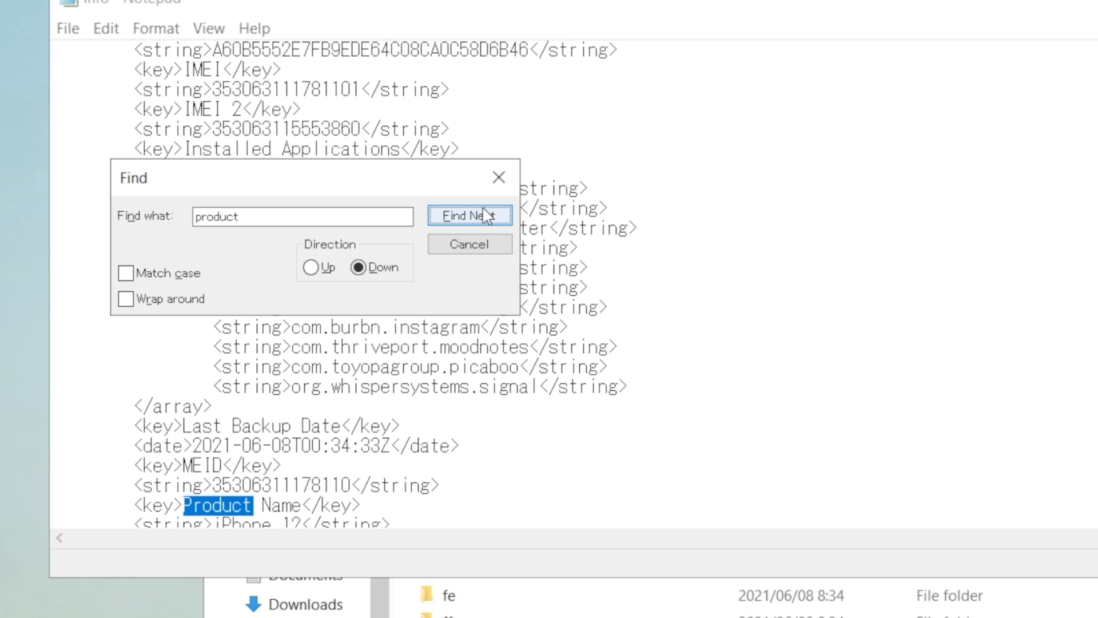
left_click(469, 215)
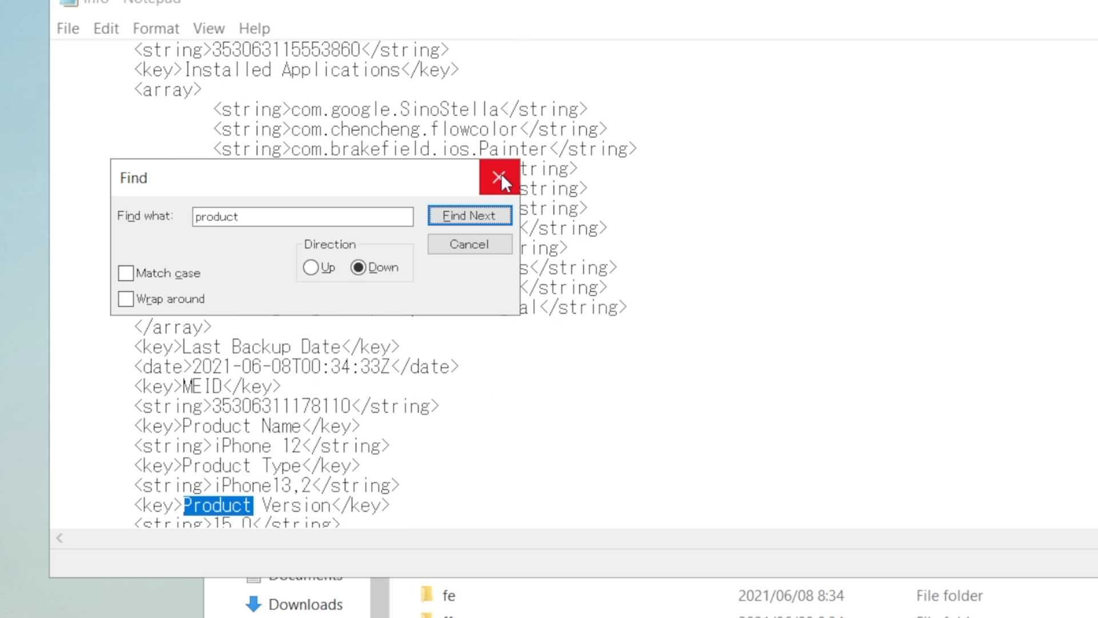
left_click(500, 178)
type("4")
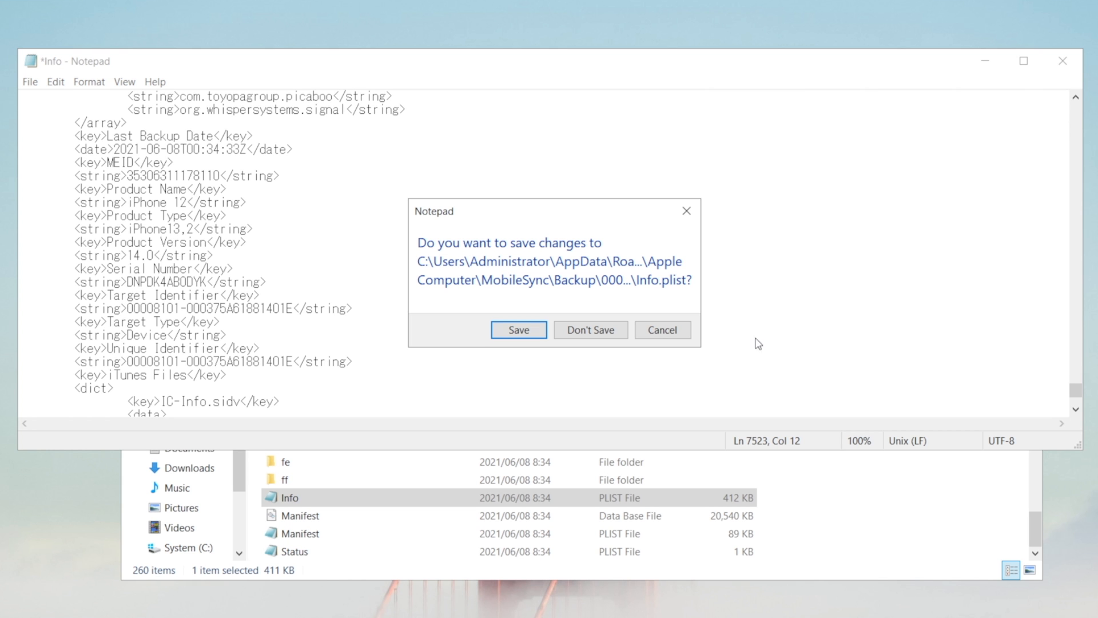
left_click(518, 329)
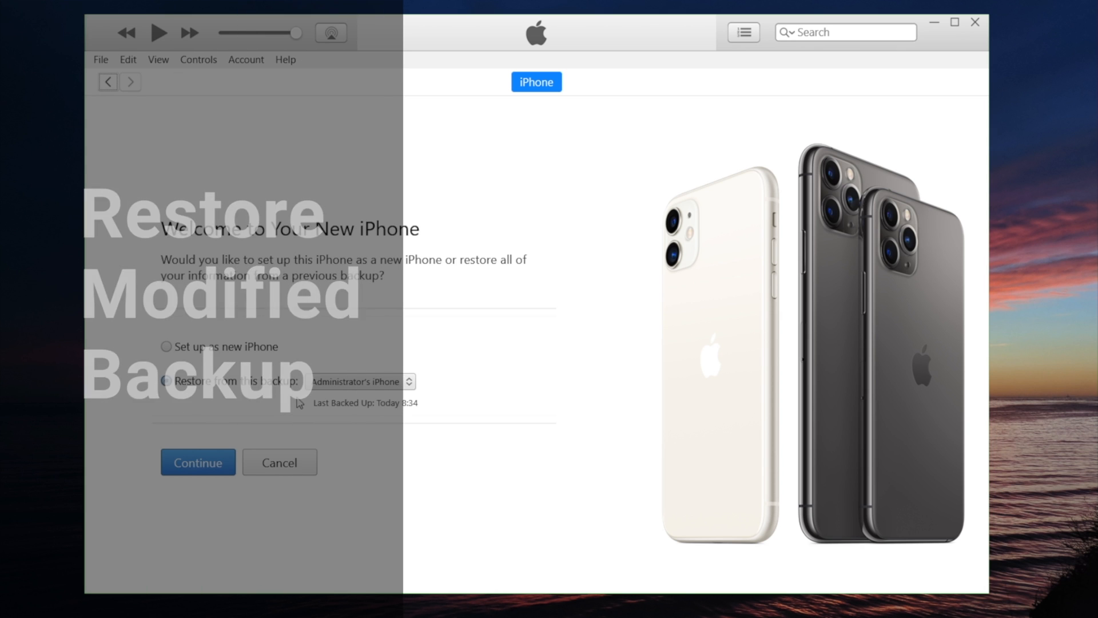
Step: Restore the iPhone in iTunes from the modified backup made today at 8:34
left_click(166, 381)
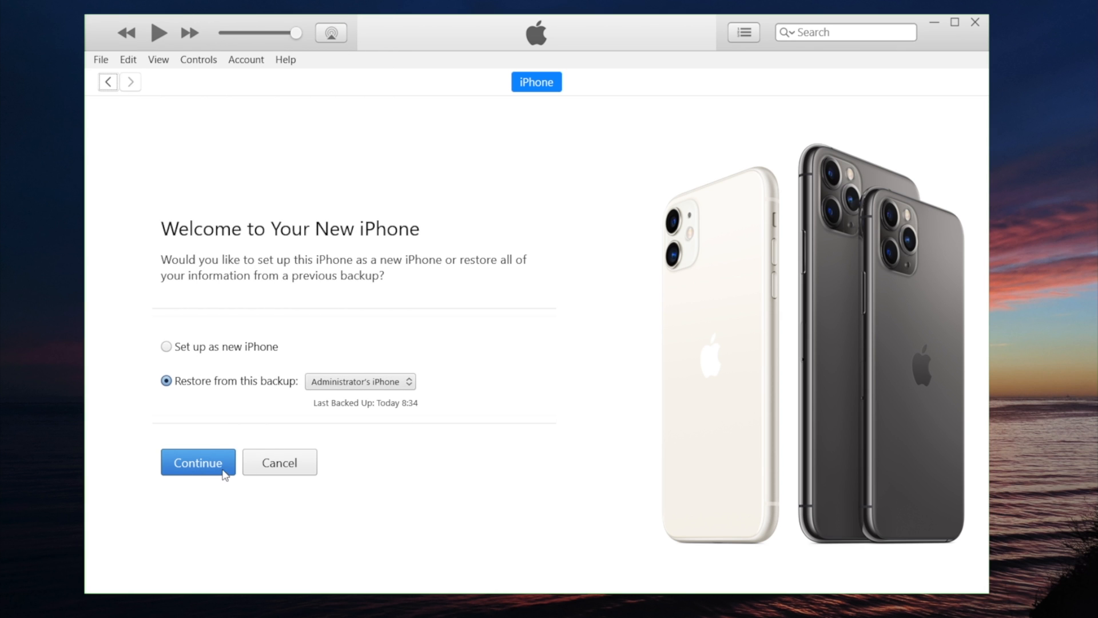
left_click(198, 461)
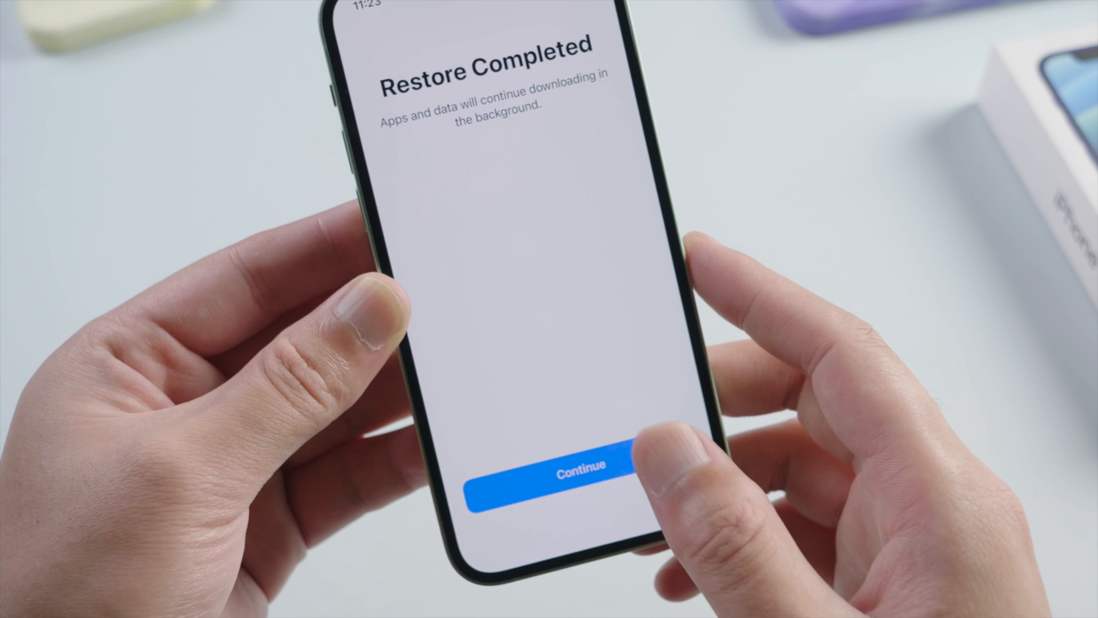
Step: Dismiss Restore Completed, check Settings > General, return home, and choose iPhone 12 on ipsw.me
left_click(577, 464)
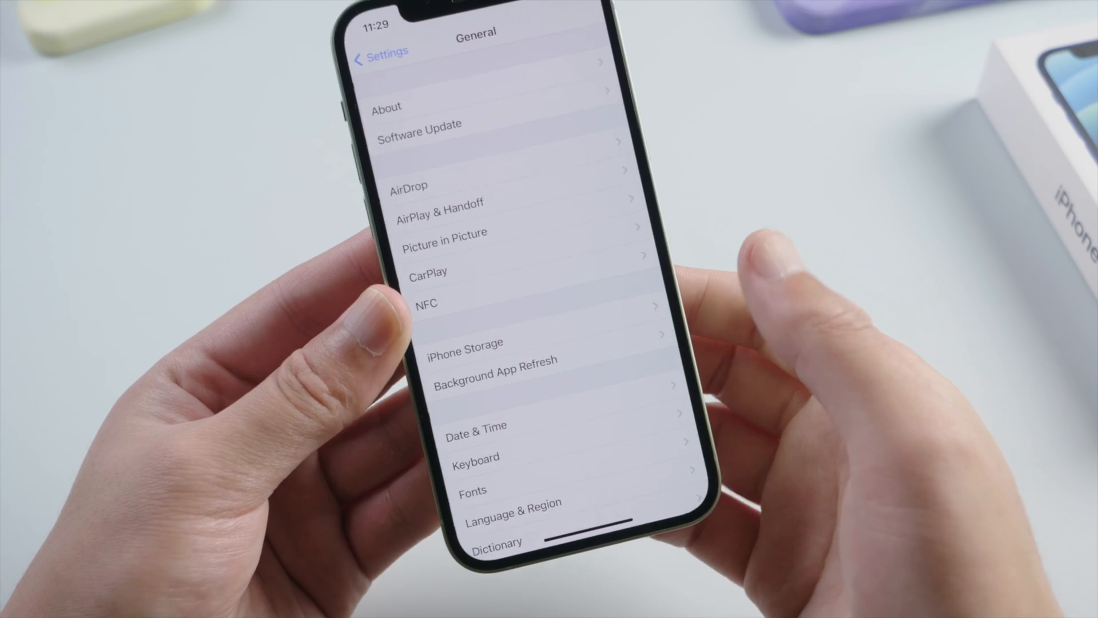
left_click(386, 107)
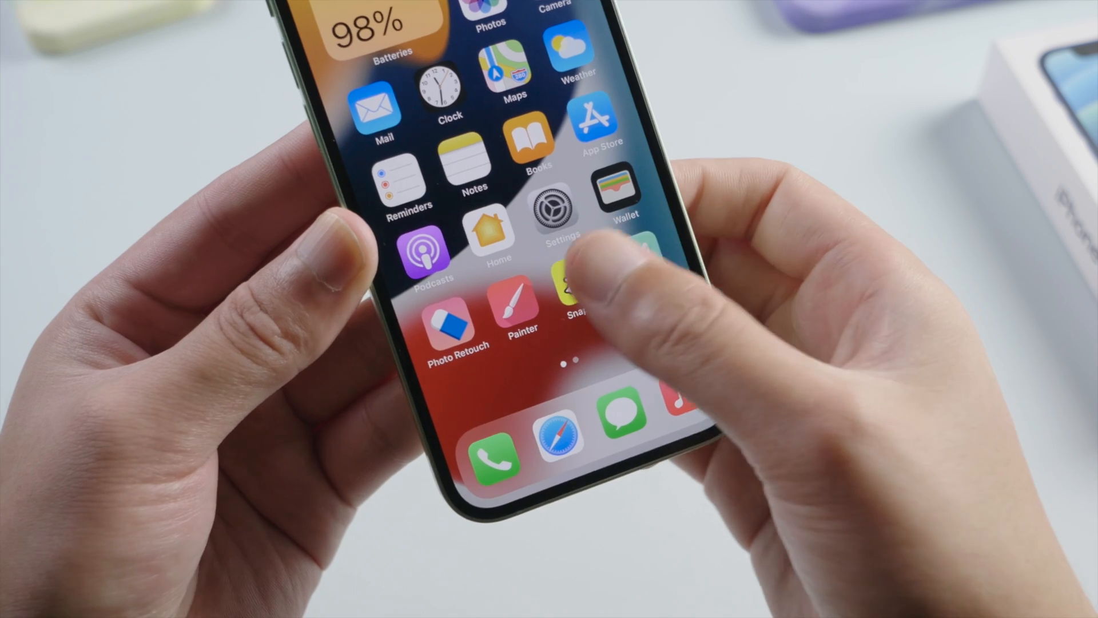
left_click(574, 280)
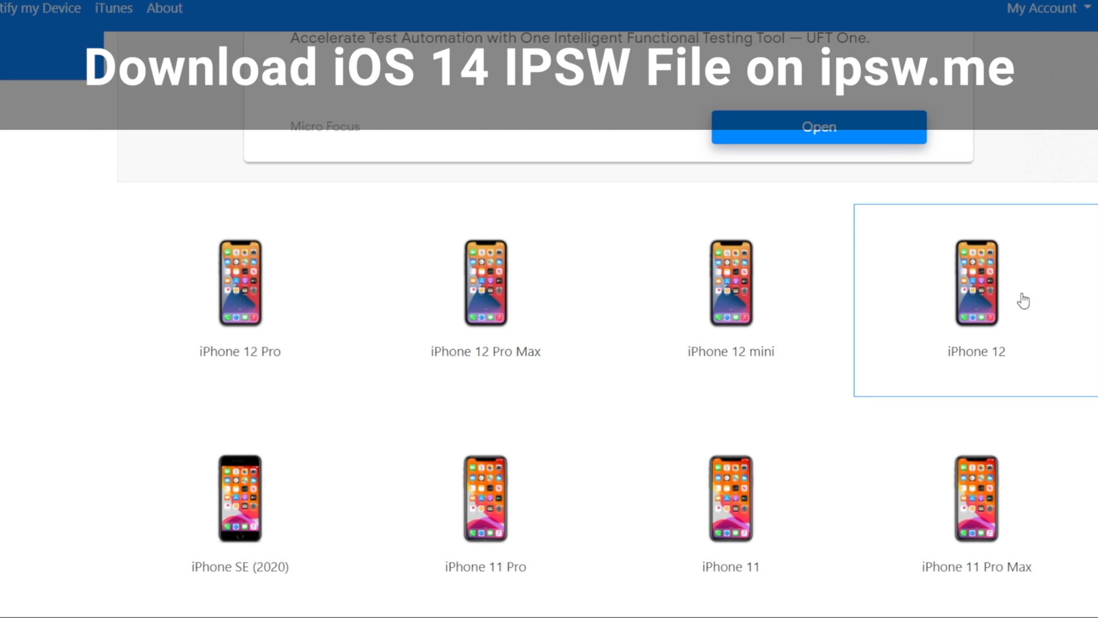
left_click(976, 282)
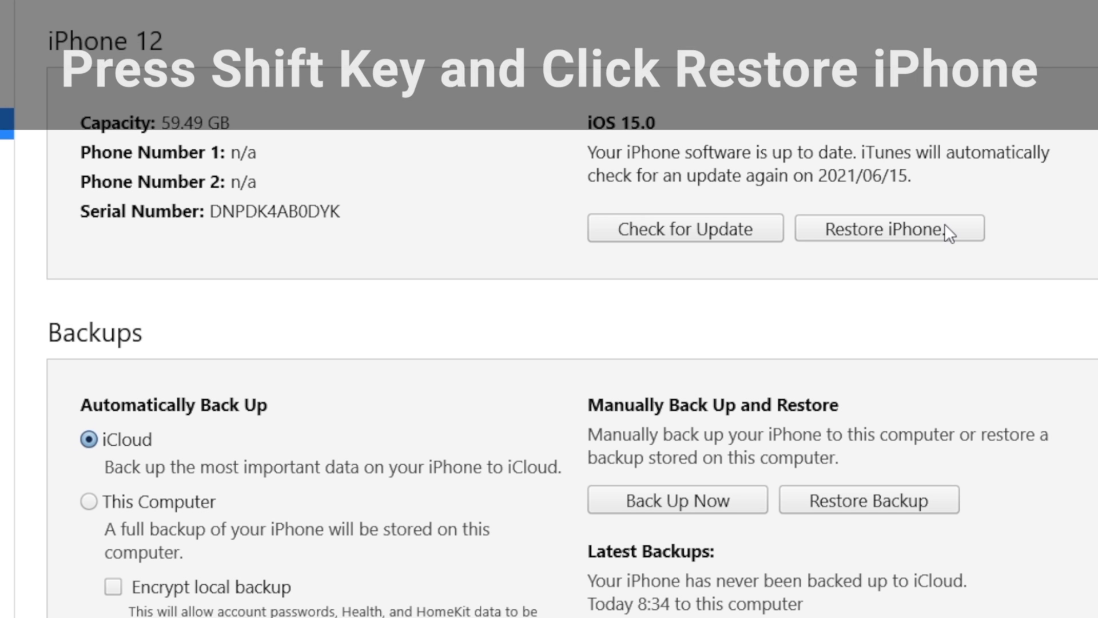
Step: Restore the iPhone 12 in iTunes from the iPhone13,2 iOS 14.6 IPSW in Downloads
left_click(889, 228)
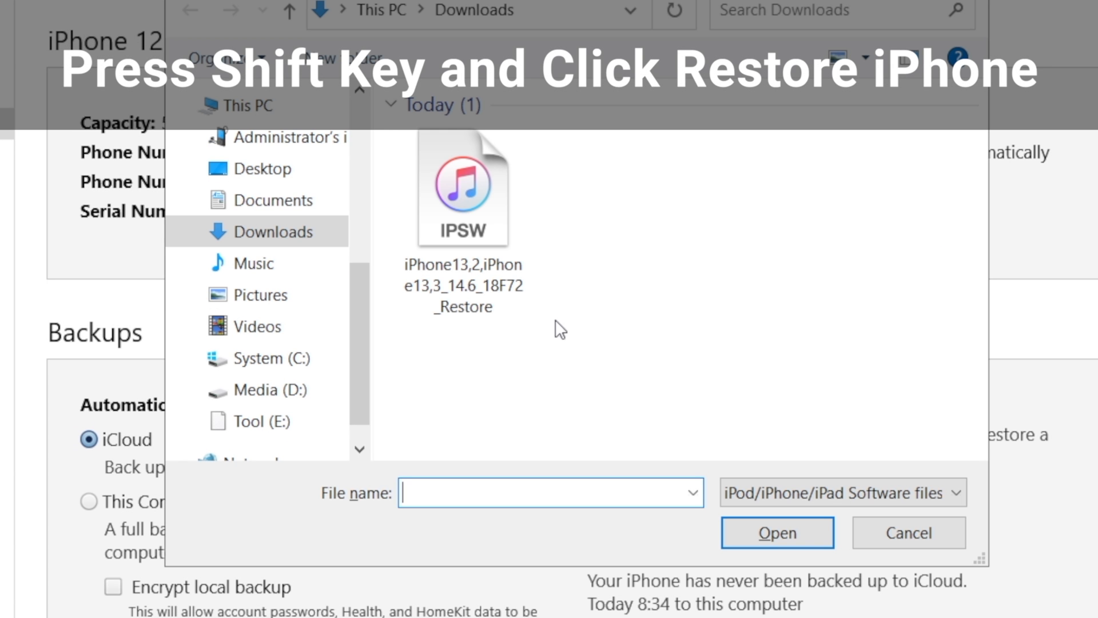
left_click(462, 187)
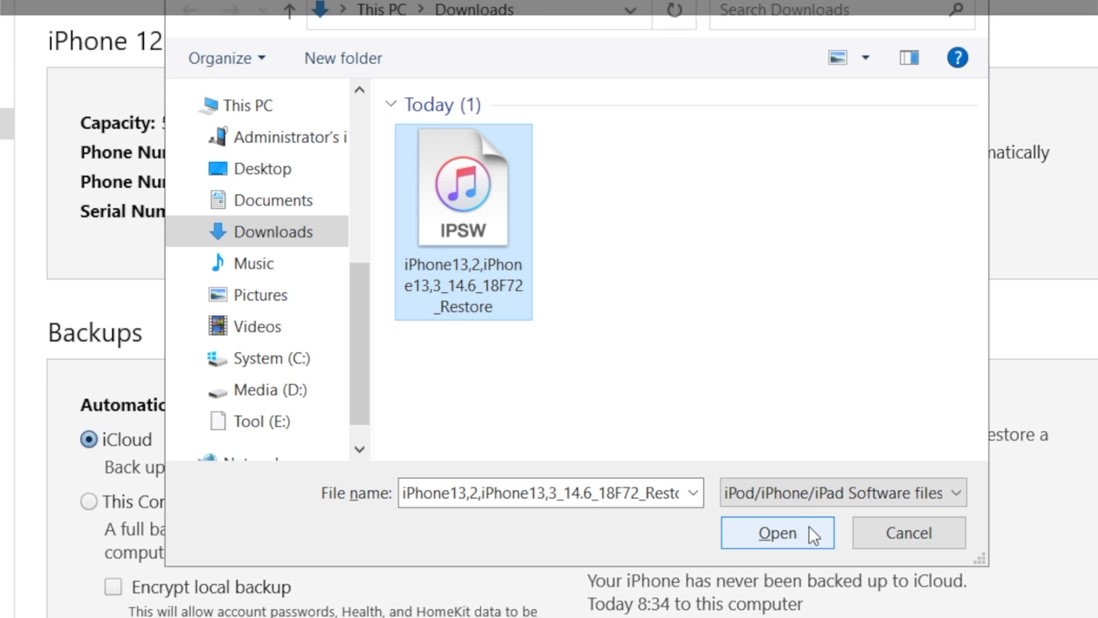
left_click(776, 532)
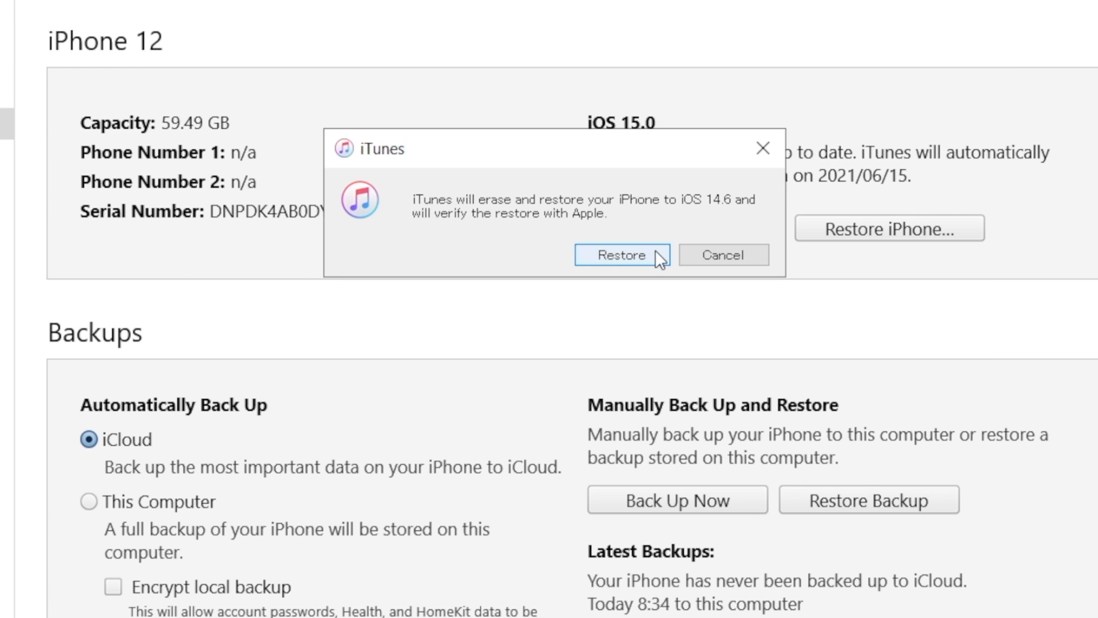
left_click(621, 254)
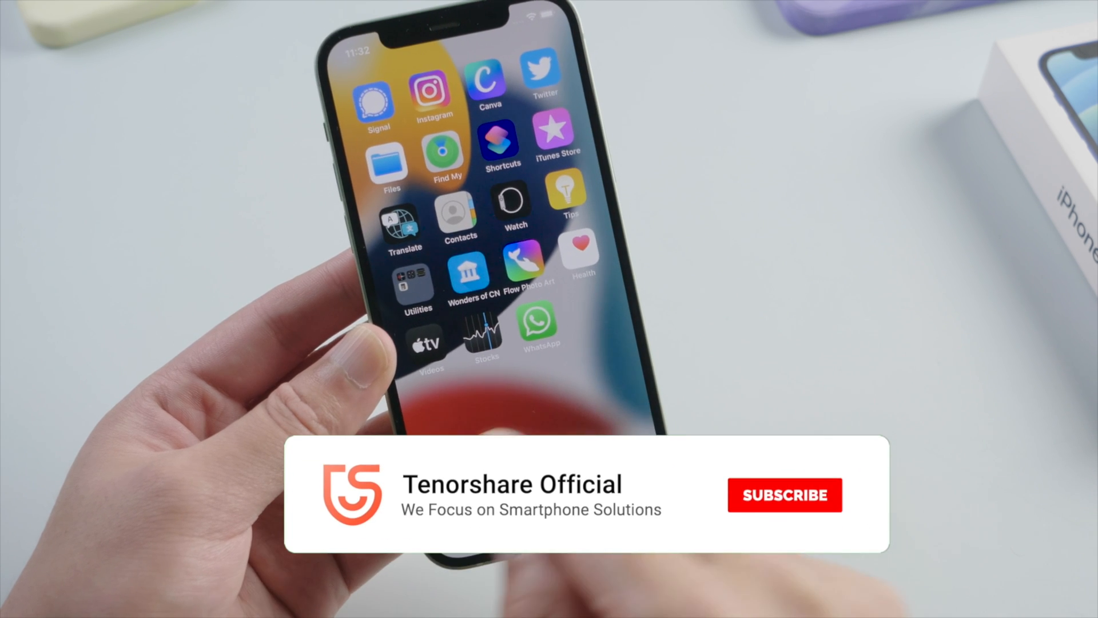
Step: Swipe back to the first home screen page showing Batteries, Calendar and Settings
left_click(784, 495)
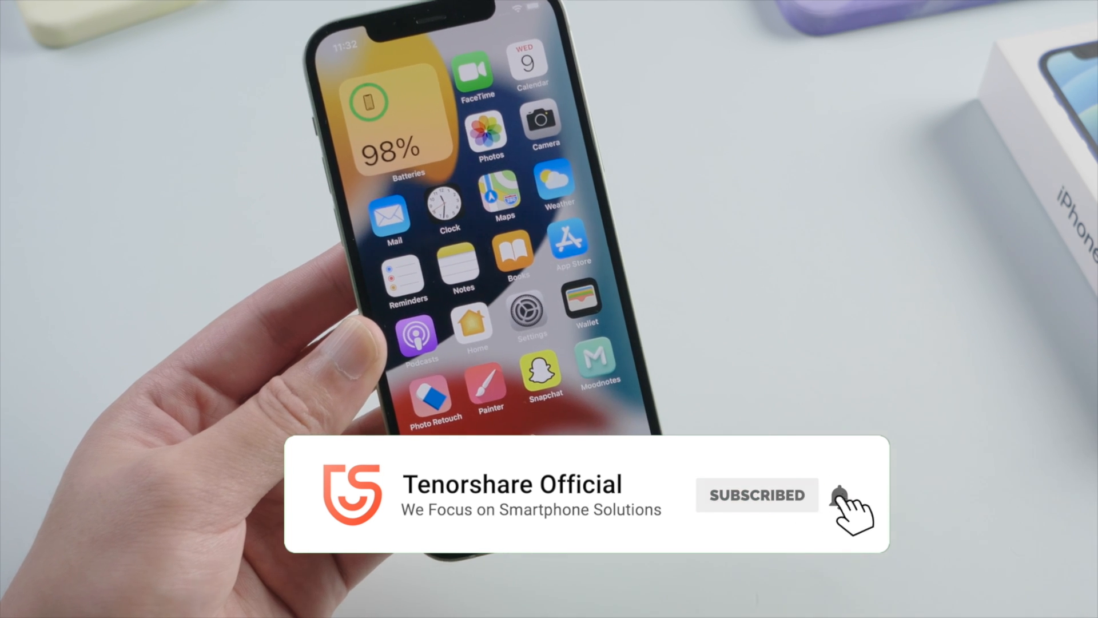